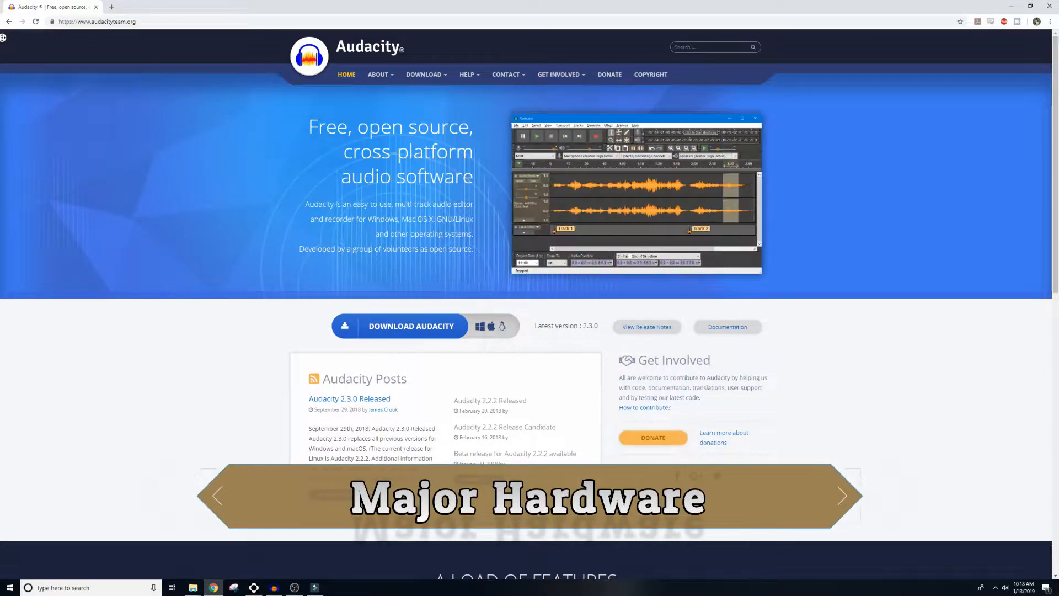
Step: Play back the recording to listen for the background hiss, then stop it
scroll("down", 3)
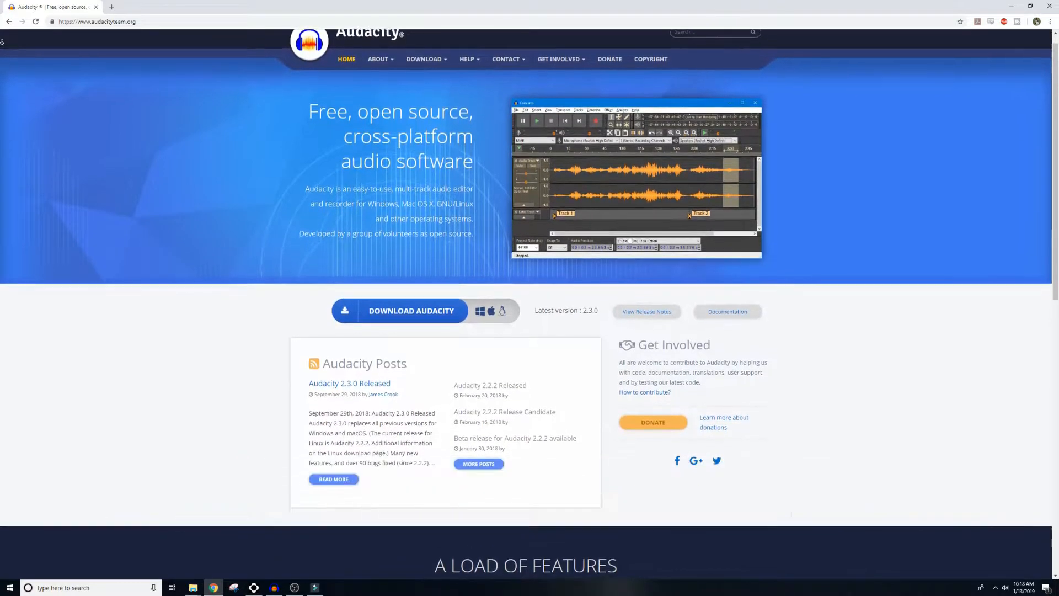
scroll("down", 3)
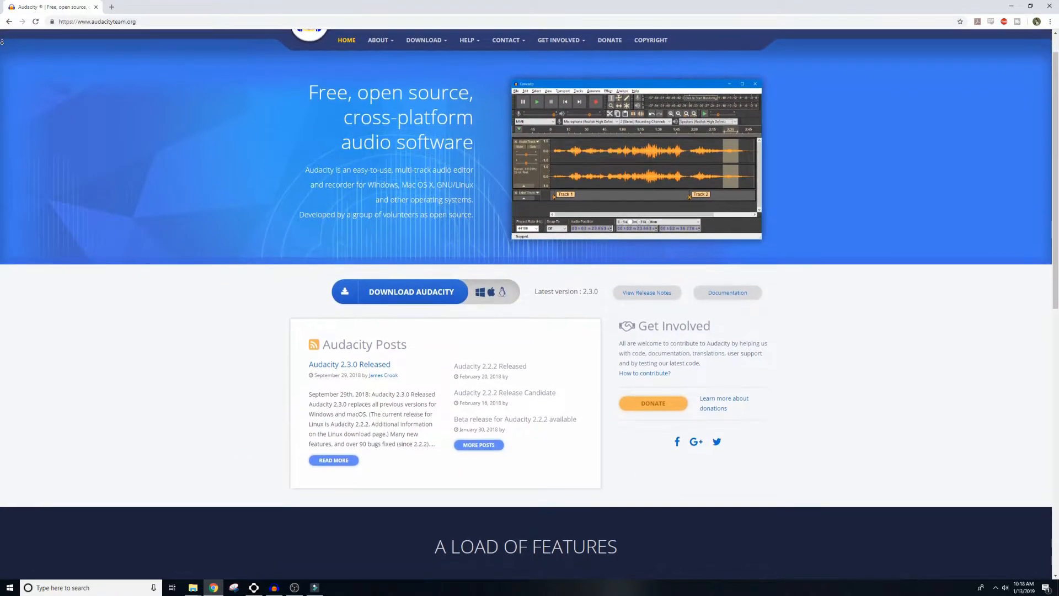
scroll("down", 3)
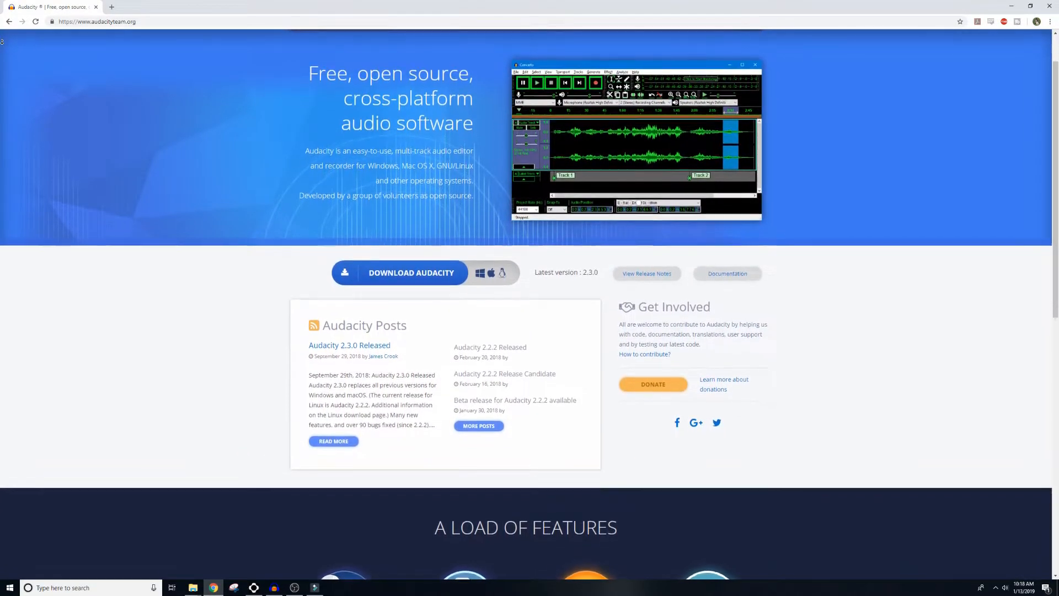
scroll("down", 3)
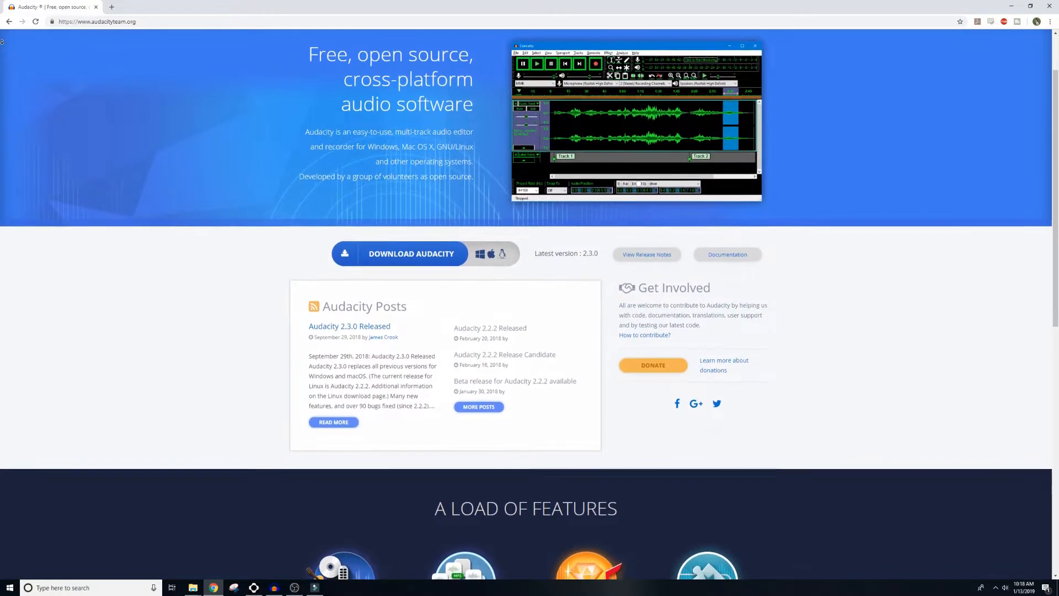
scroll("down", 3)
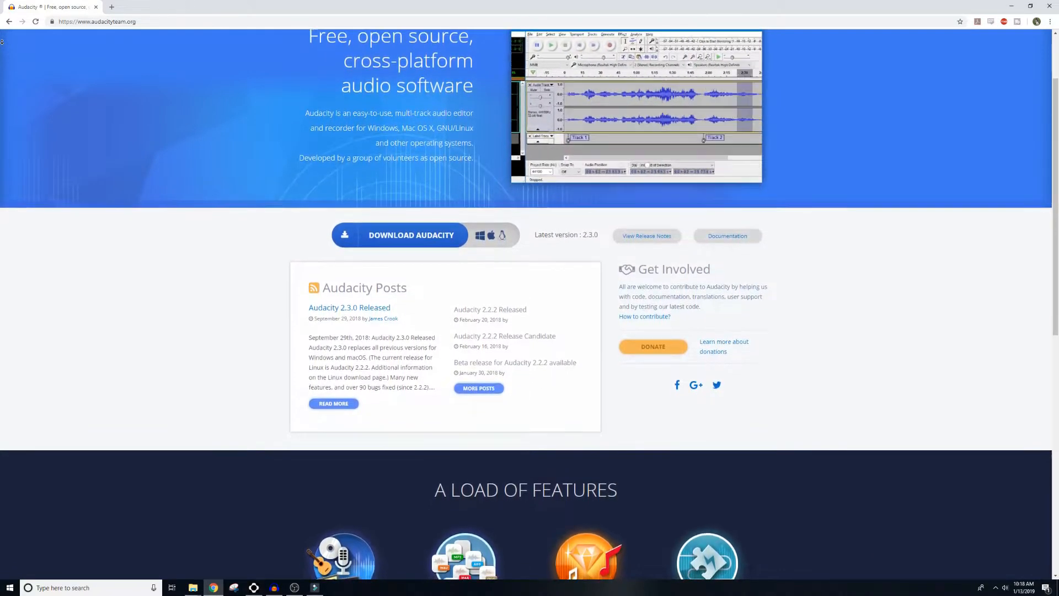
scroll("down", 3)
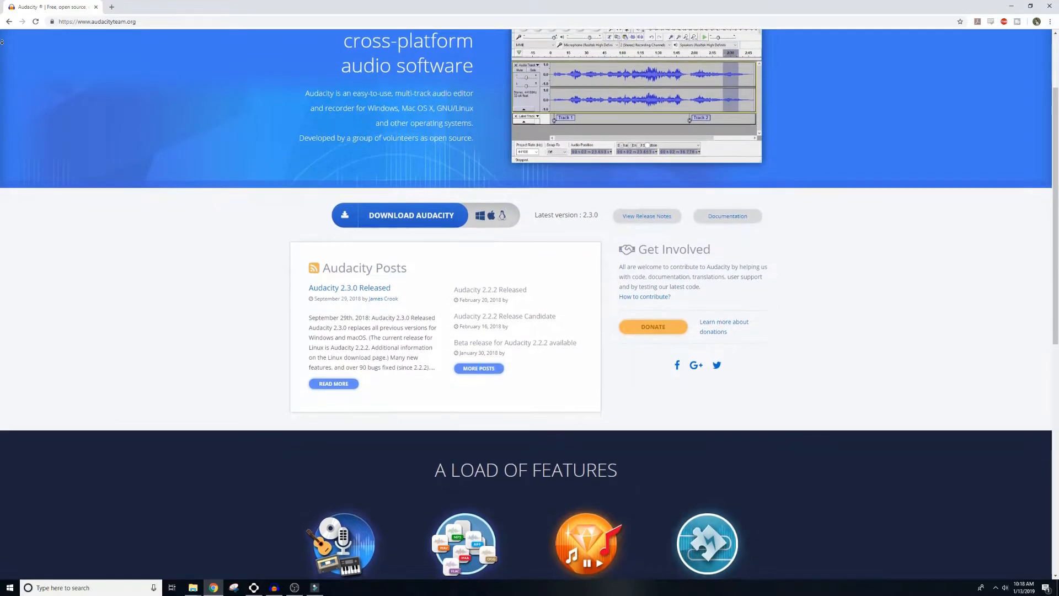
scroll("down", 3)
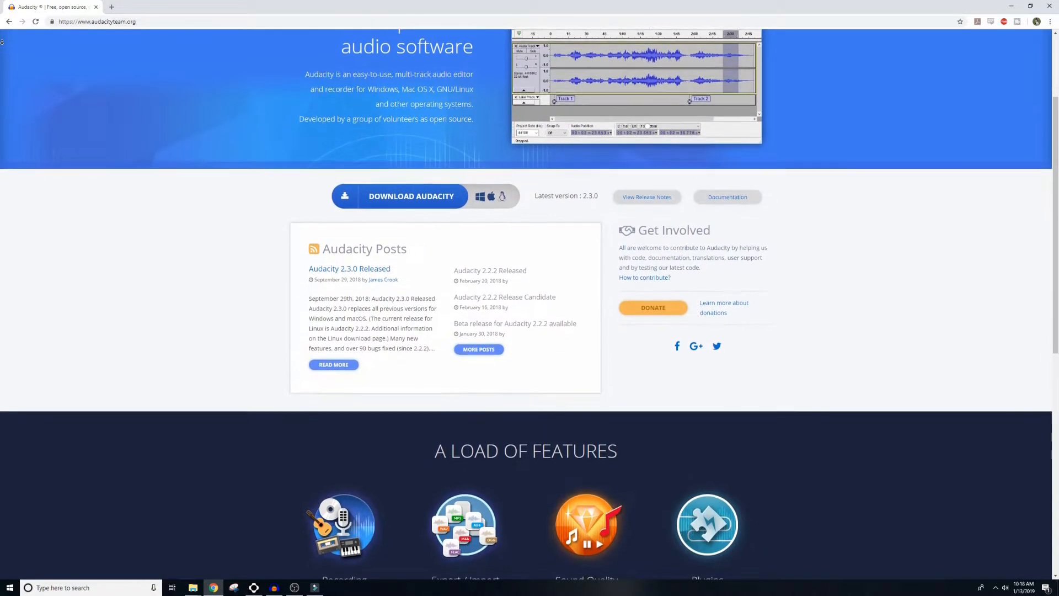
scroll("down", 3)
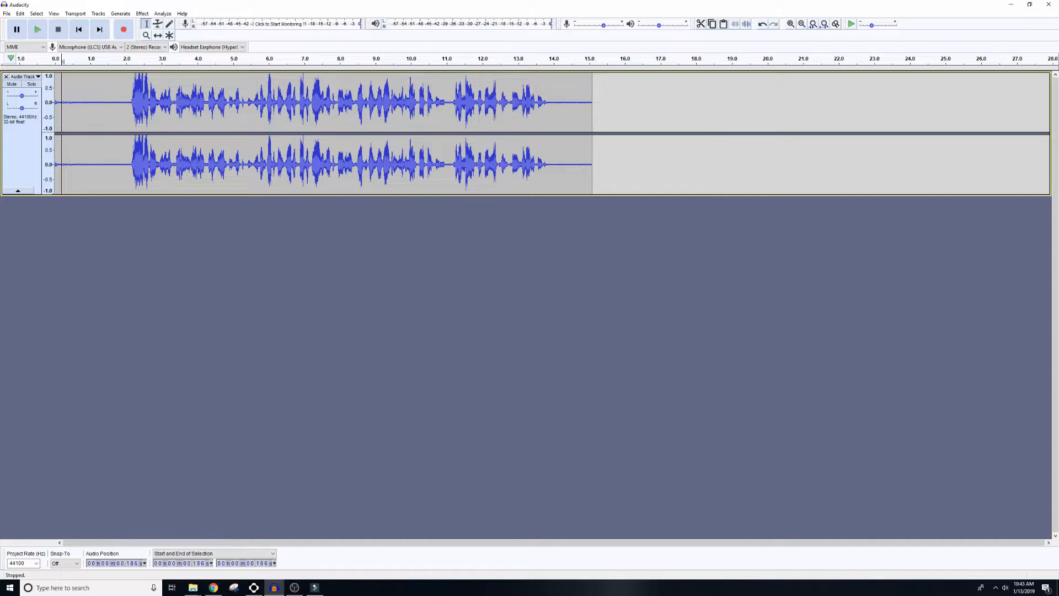
left_click(37, 28)
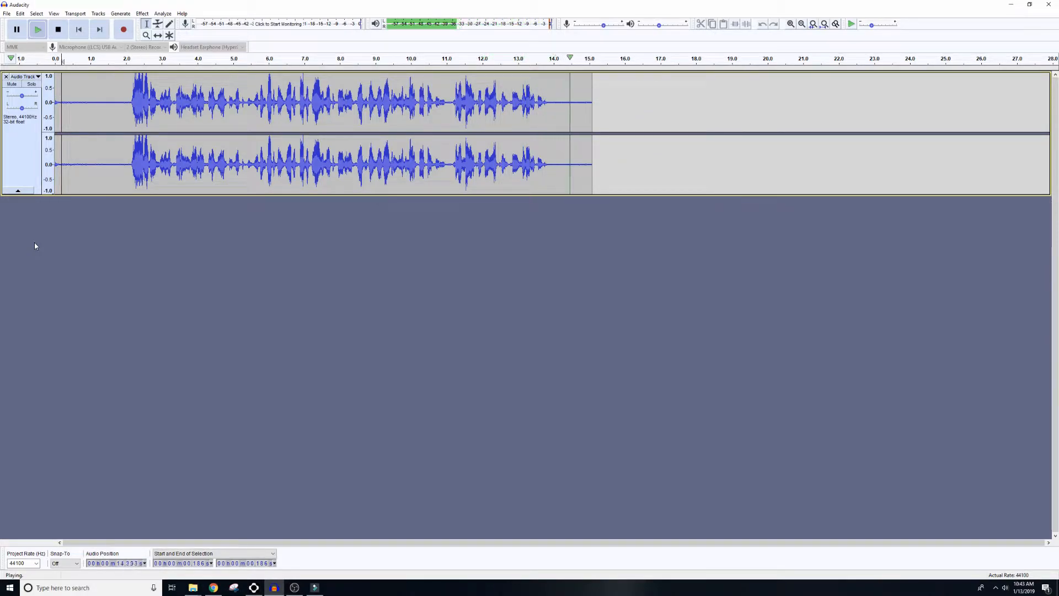
left_click(57, 29)
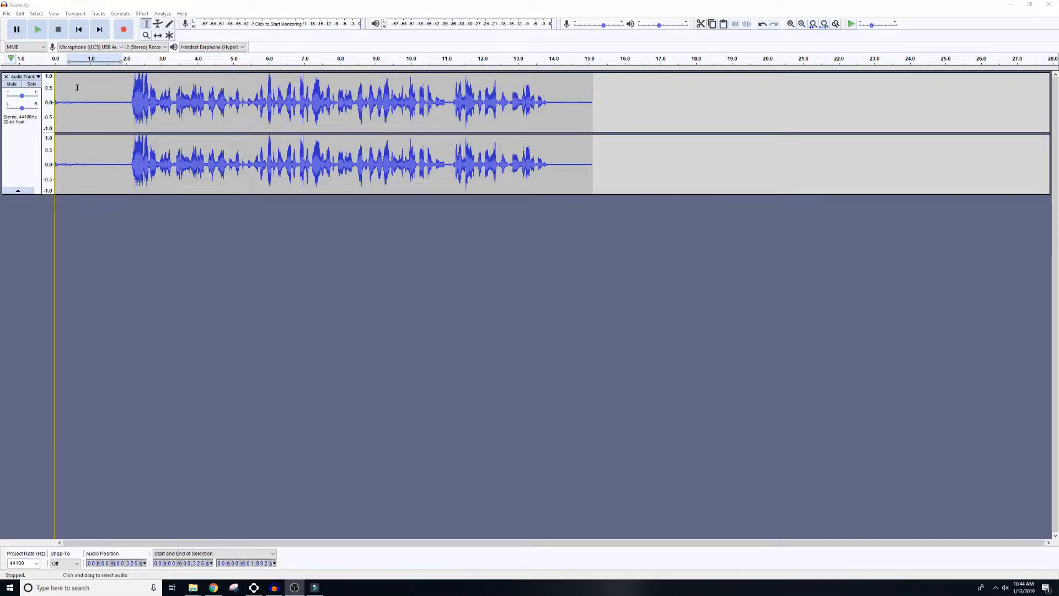
Step: Sample the silent opening as the noise profile, then select the entire recording
left_click_drag(76, 102, 121, 101)
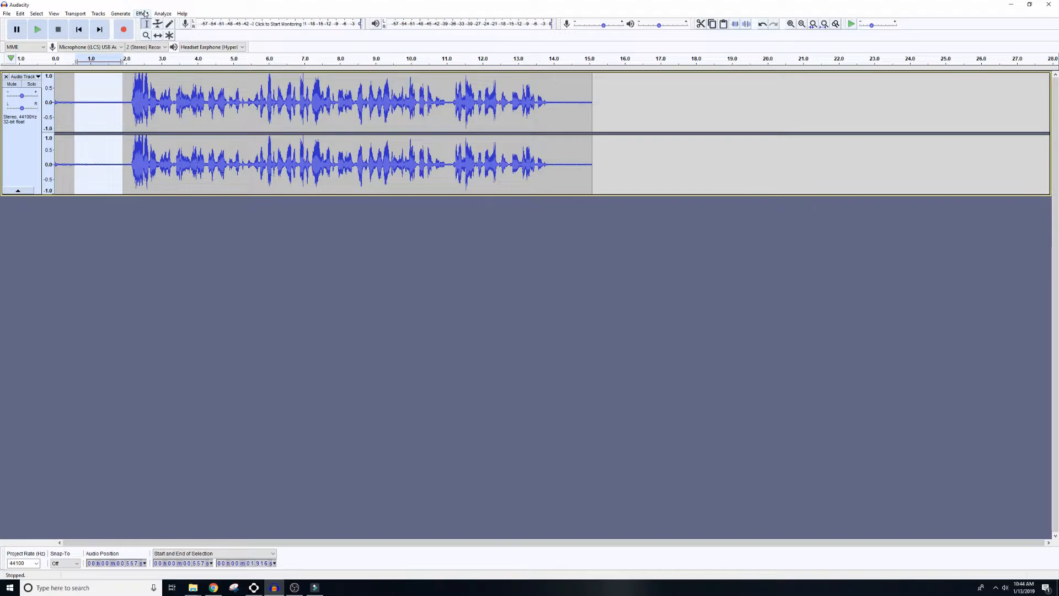
left_click(142, 13)
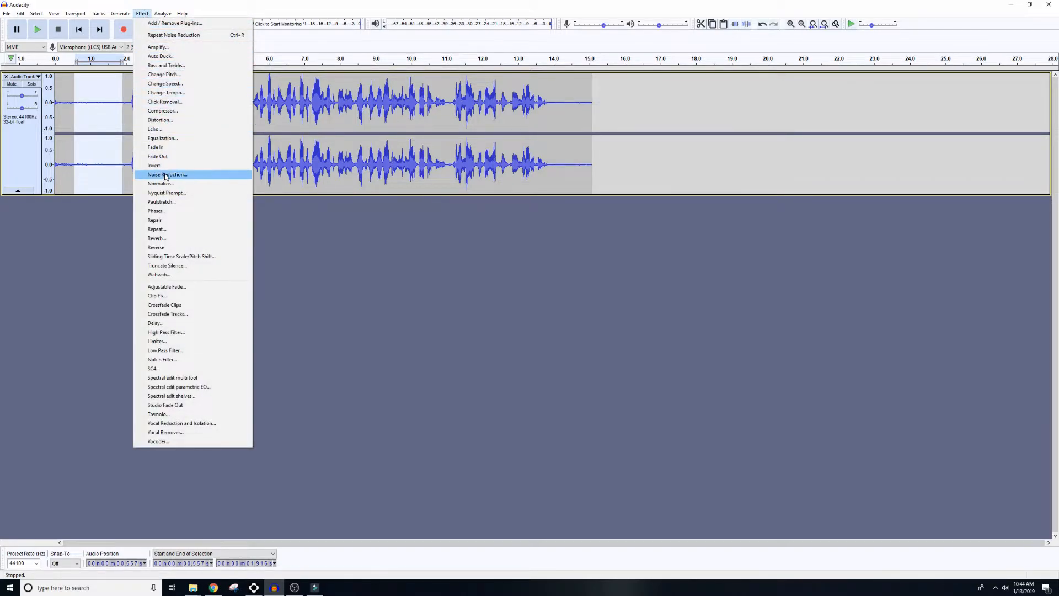
left_click(167, 174)
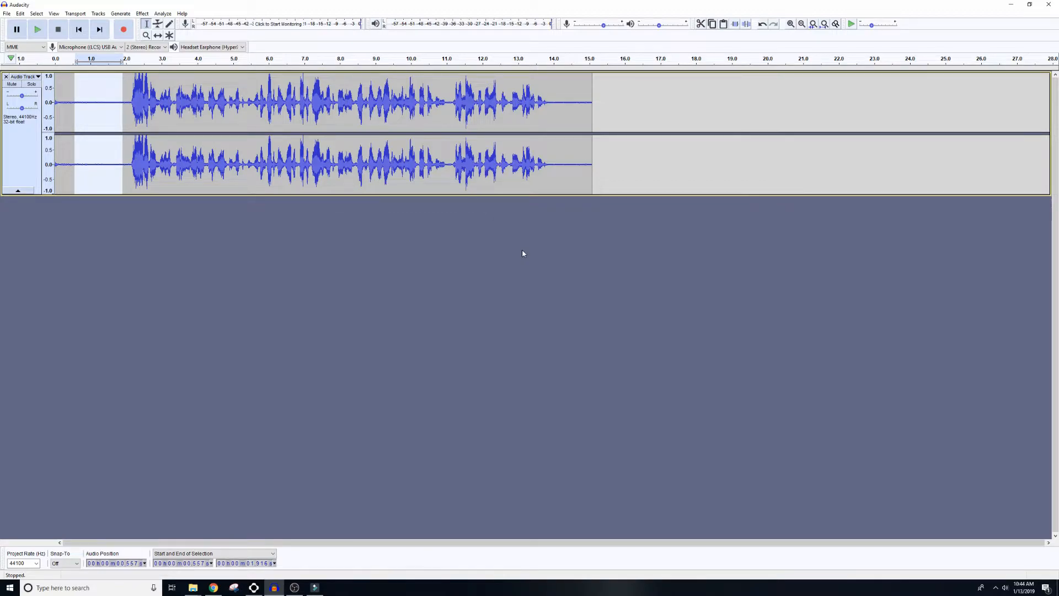
mouse_move(465, 233)
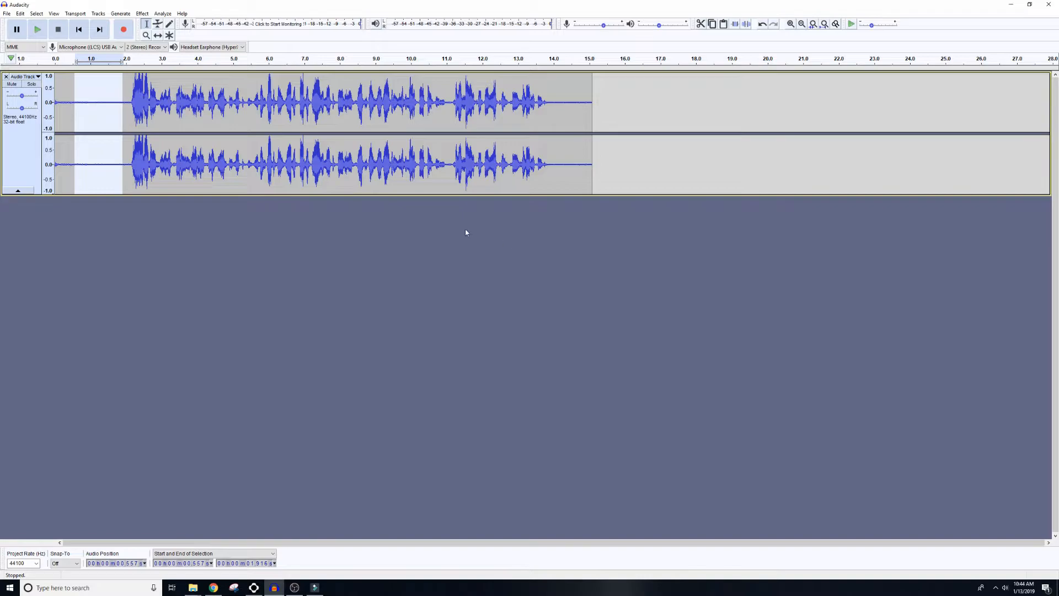
left_click_drag(76, 101, 375, 102)
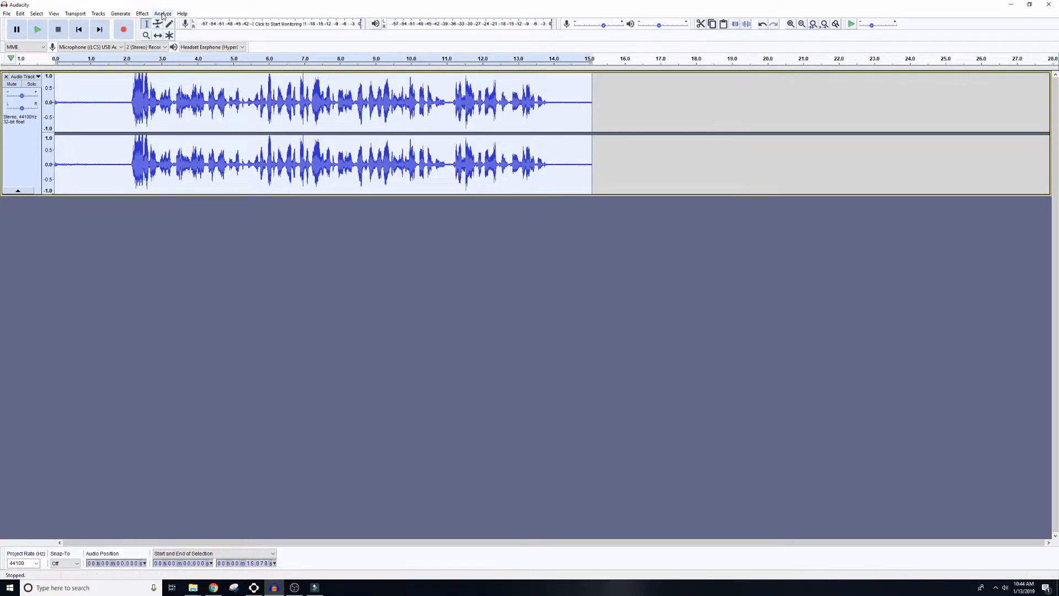
Step: Apply Noise Reduction to the whole recording: 20 dB, sensitivity 6.00, smoothing 3, Reduce mode
left_click(143, 13)
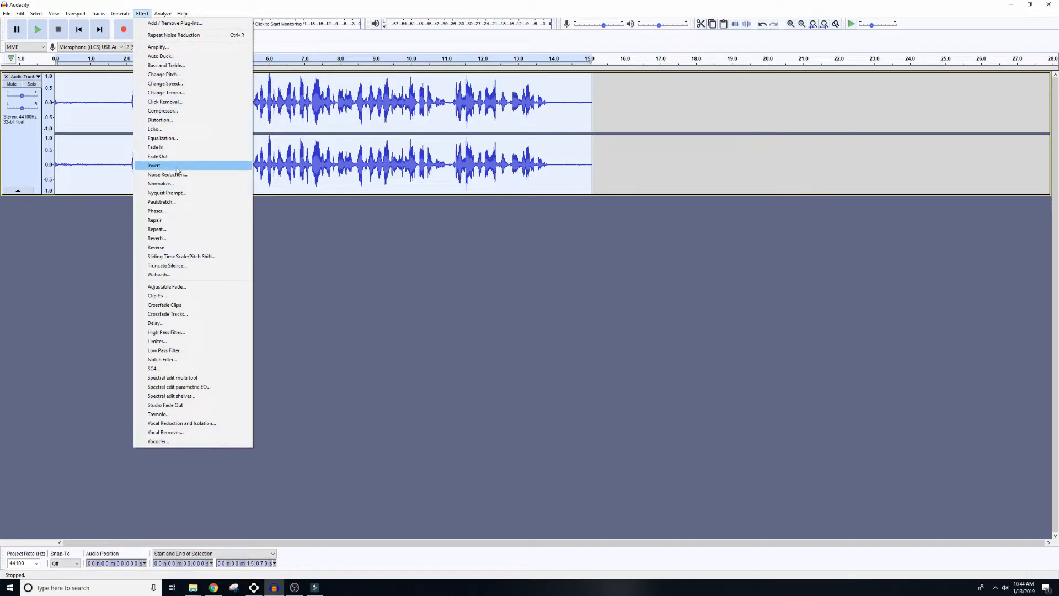
left_click(167, 175)
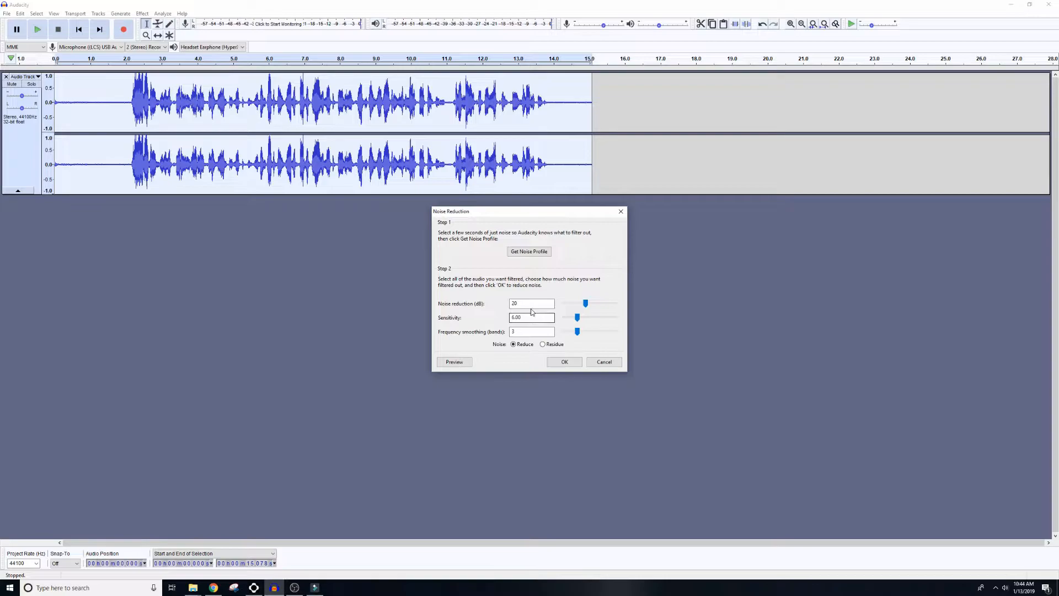
left_click(532, 304)
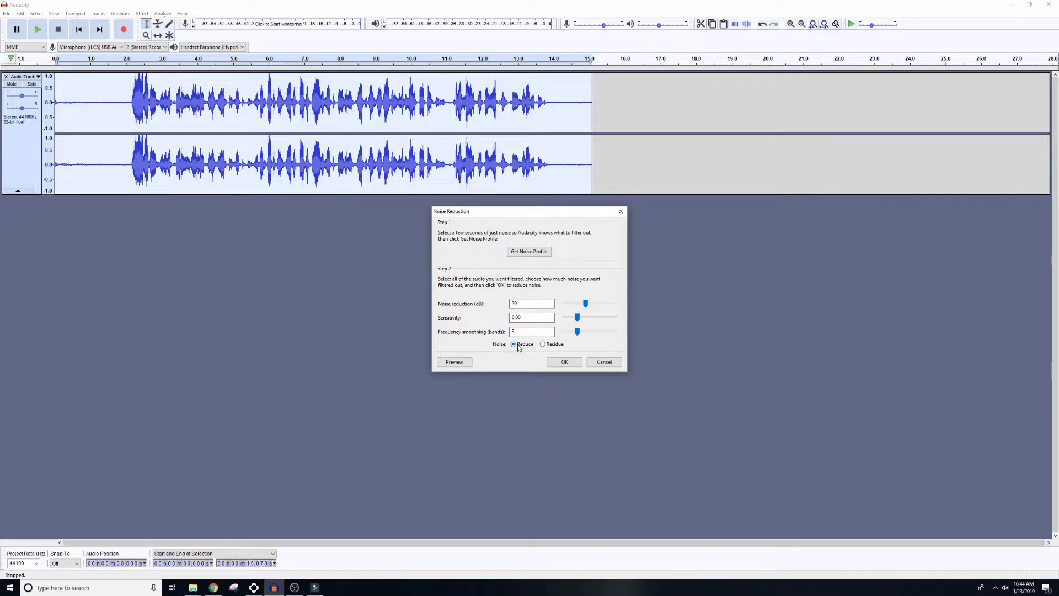
left_click(564, 362)
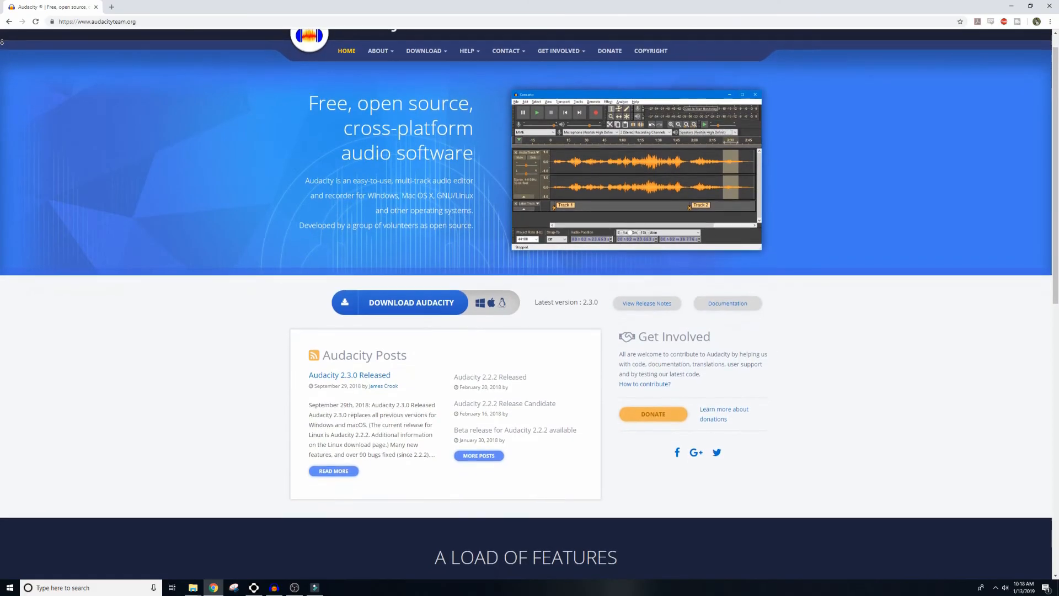
scroll("down", 3)
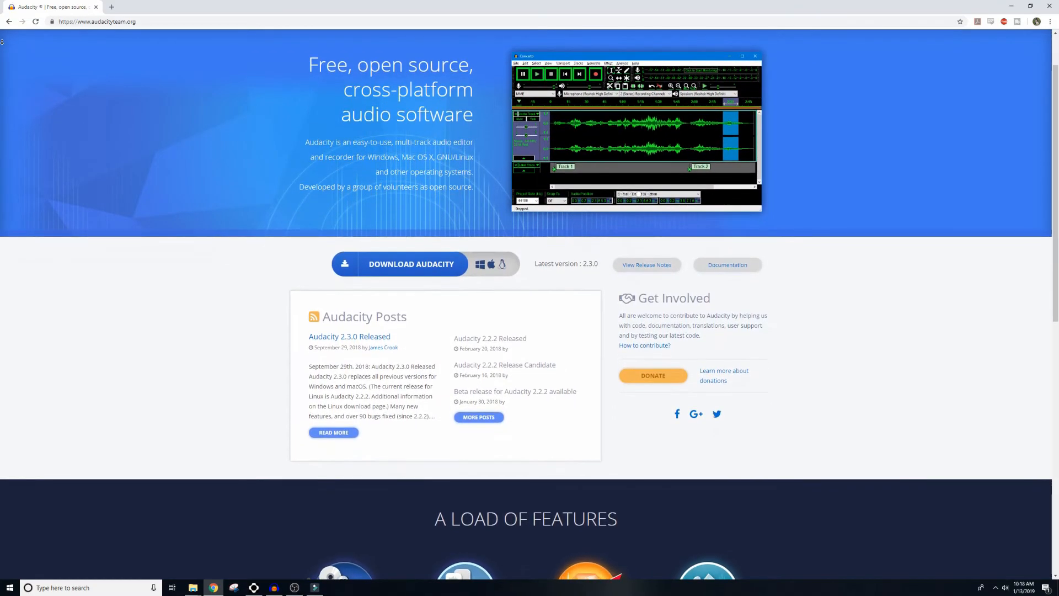
scroll("down", 3)
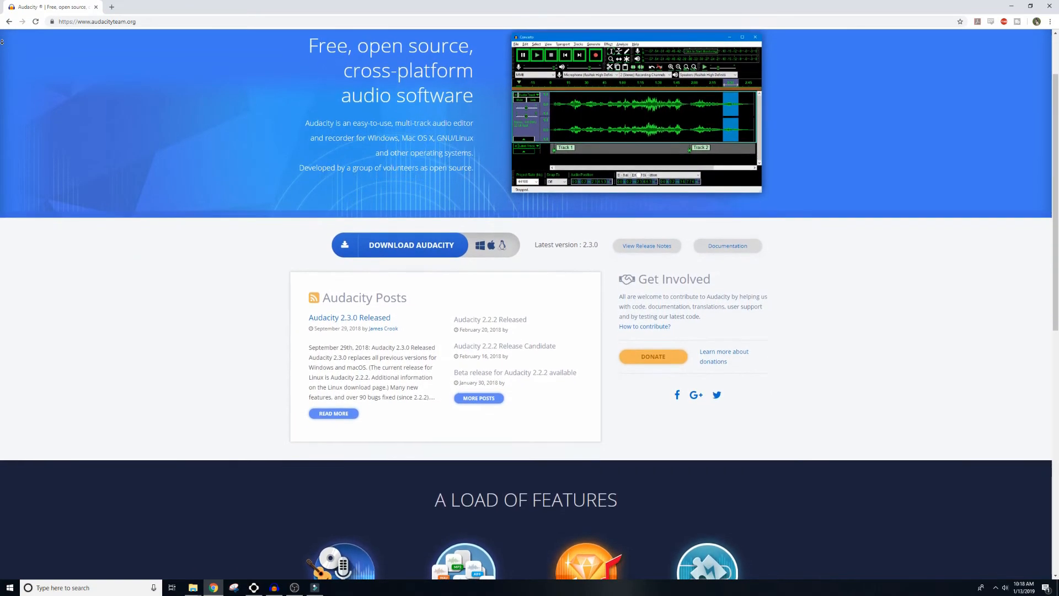
scroll("down", 3)
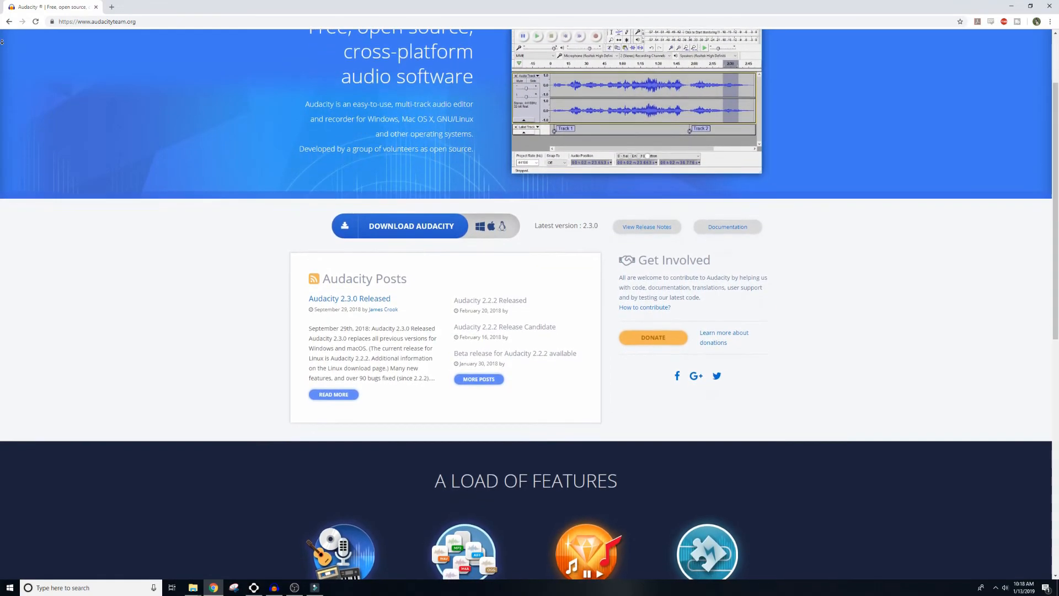
scroll("down", 3)
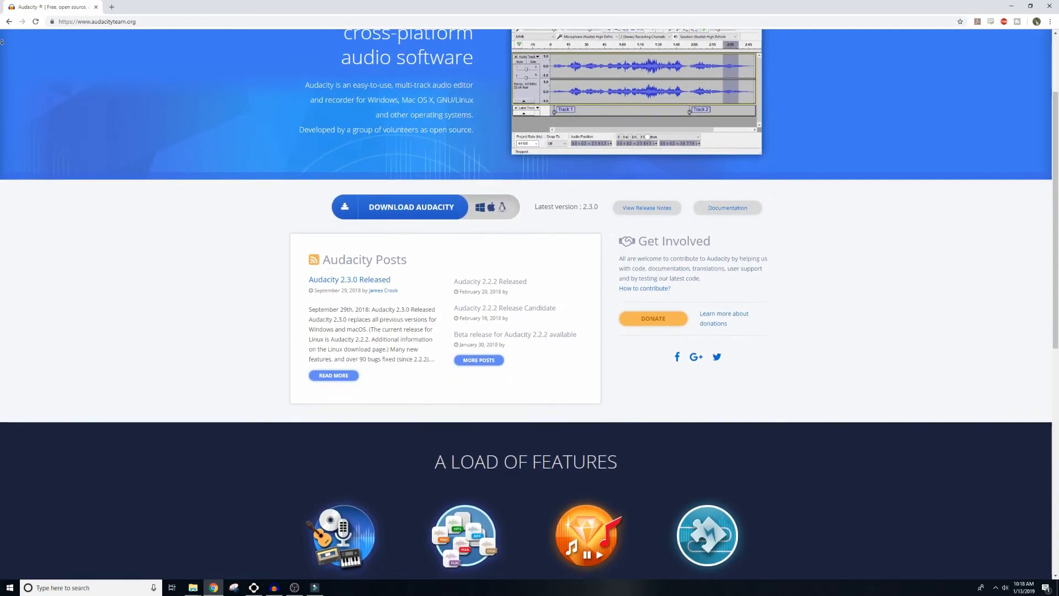
scroll("down", 3)
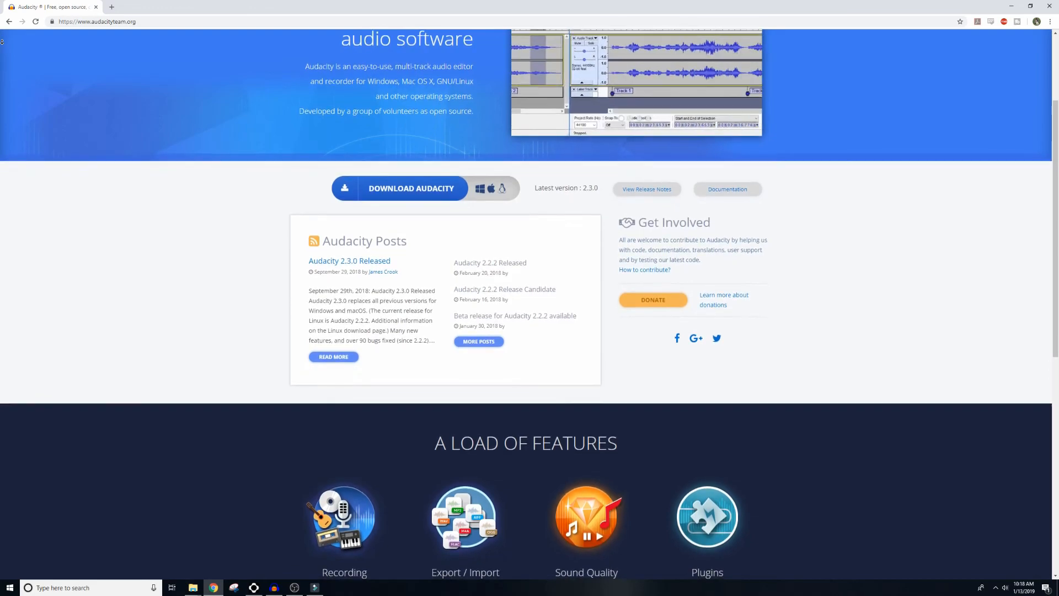
scroll("down", 3)
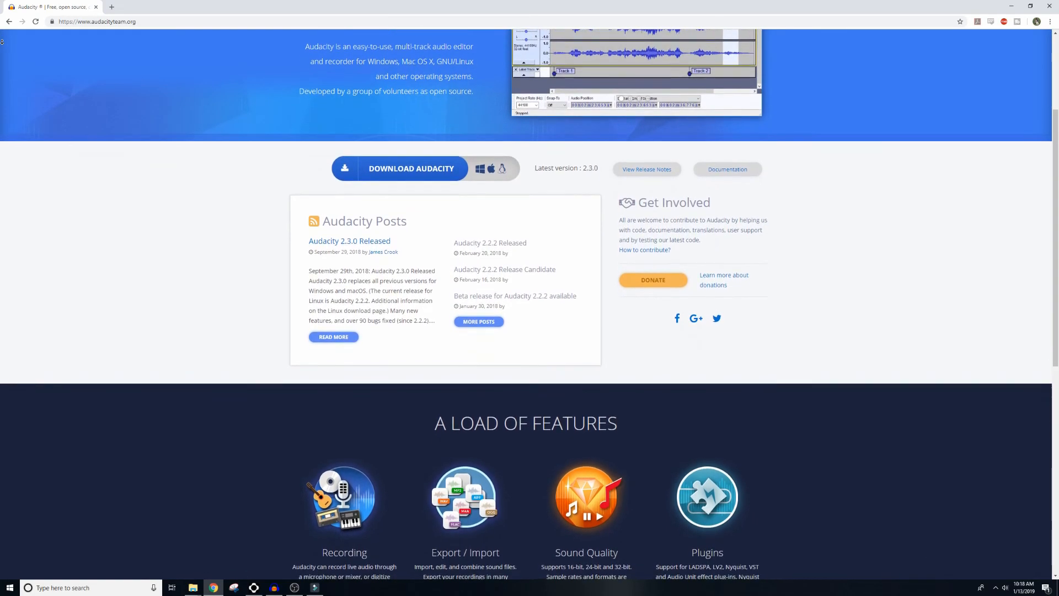
scroll("down", 3)
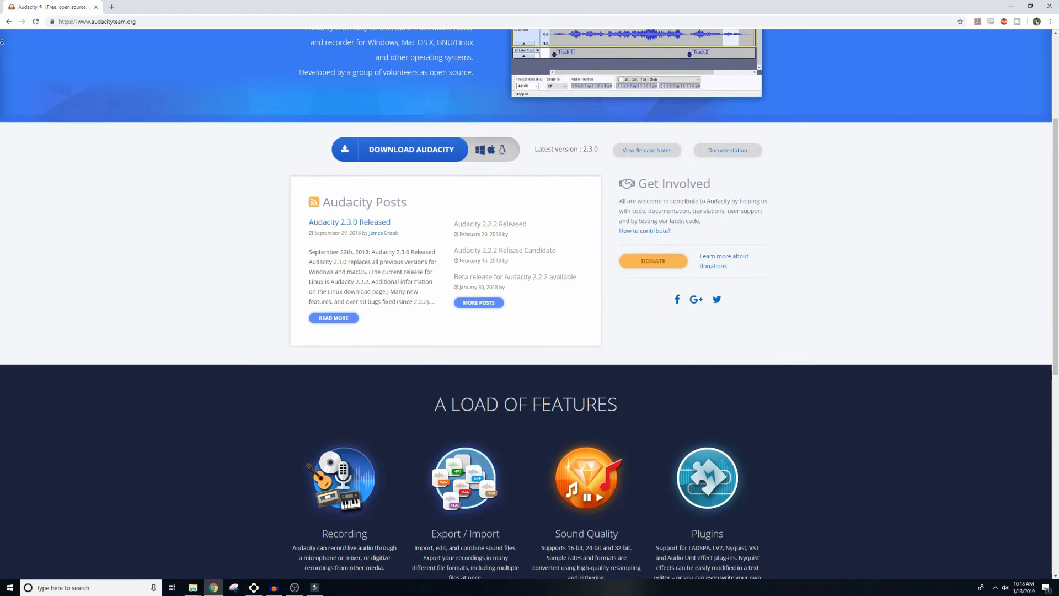
scroll("down", 3)
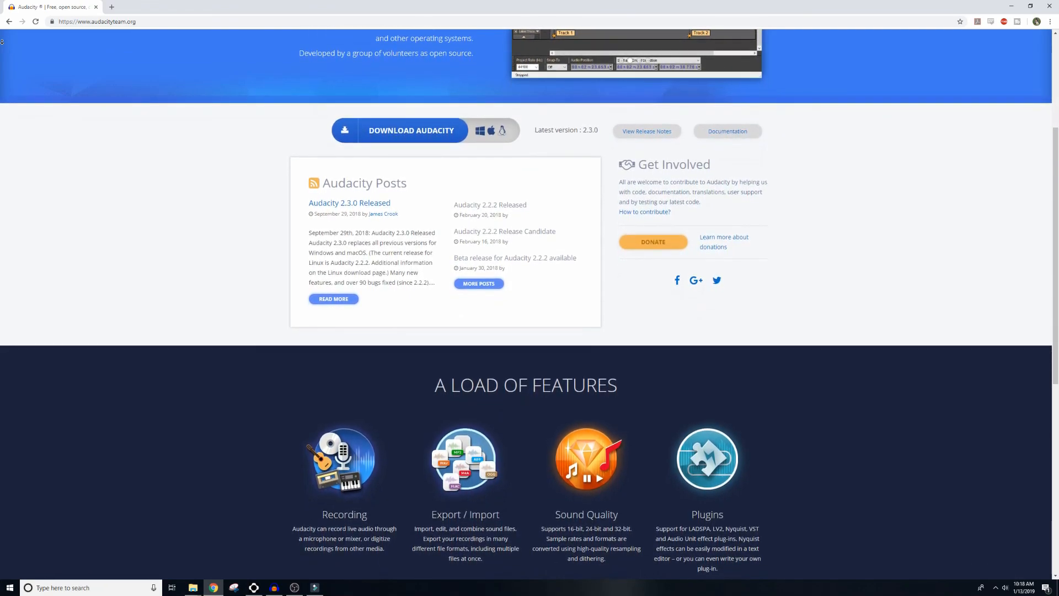